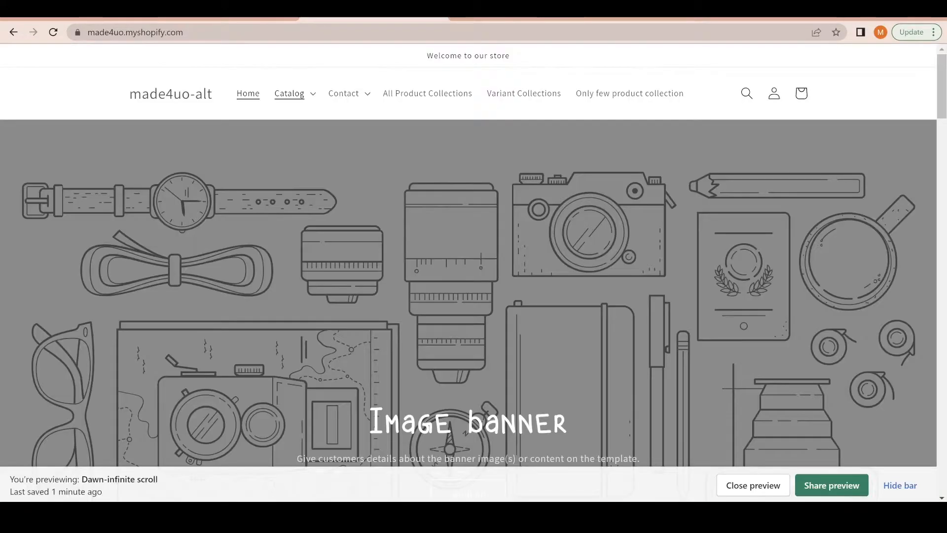
Browse the All Product Collections page down to 'No more products to load'.
click(427, 93)
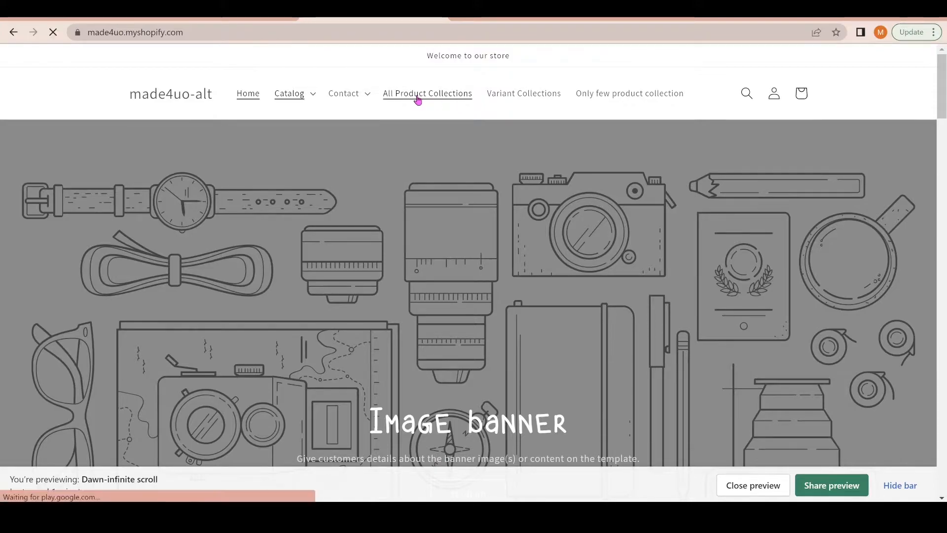
click(427, 92)
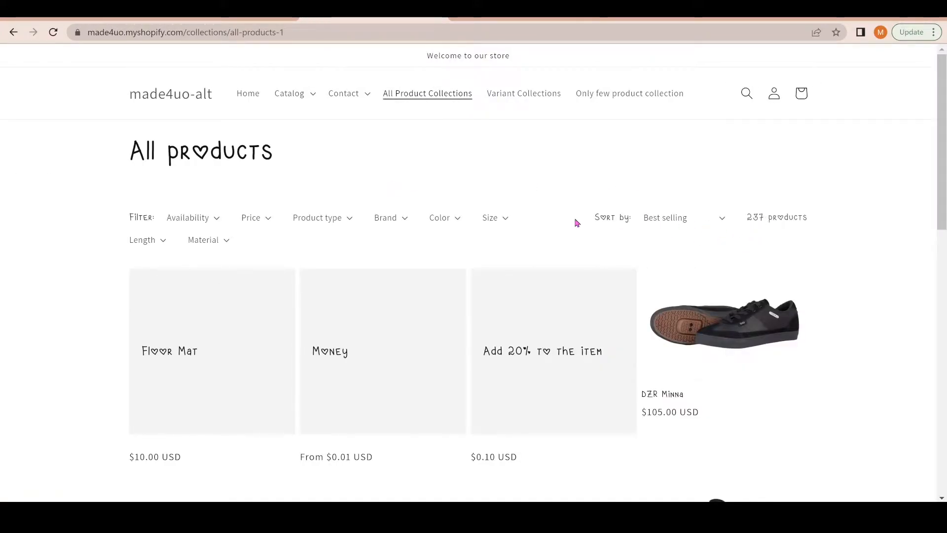
scroll(down, 3)
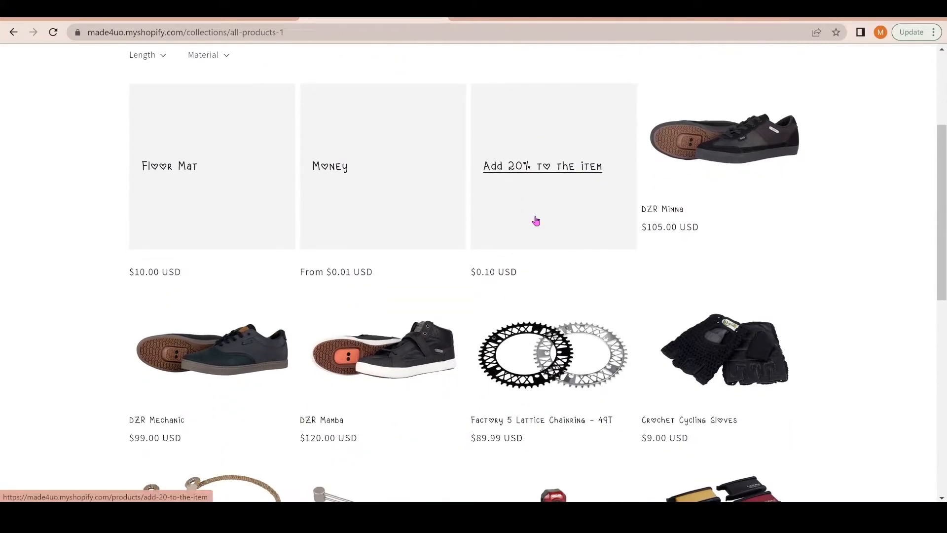
scroll(down, 3)
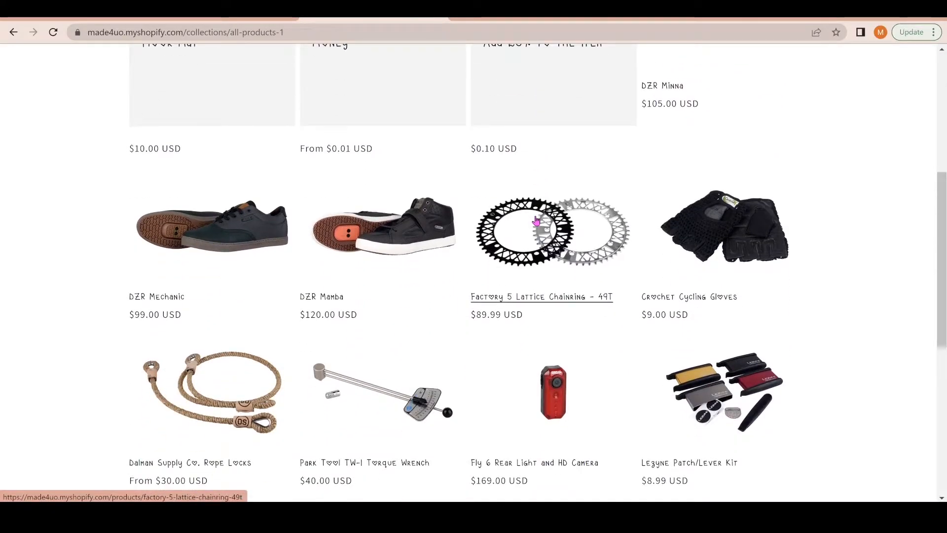
scroll(down, 3)
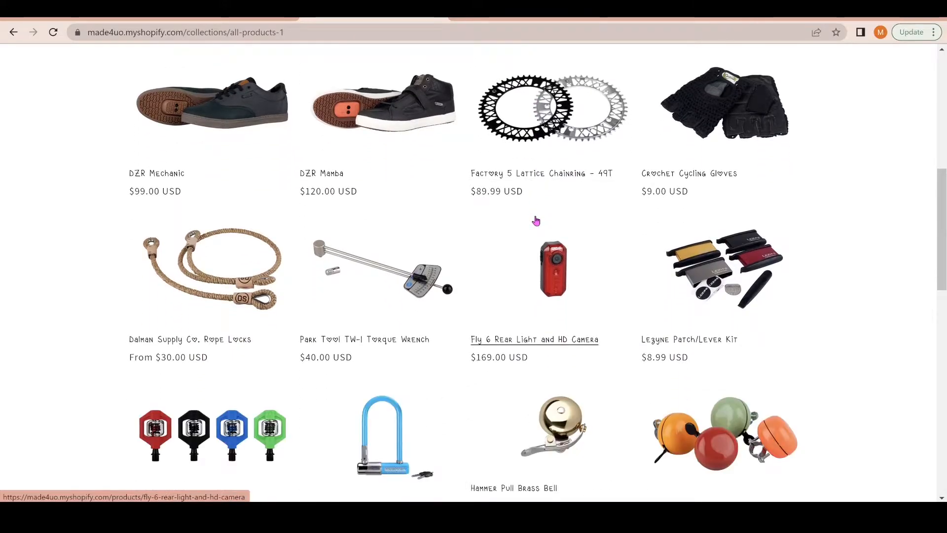
scroll(down, 3)
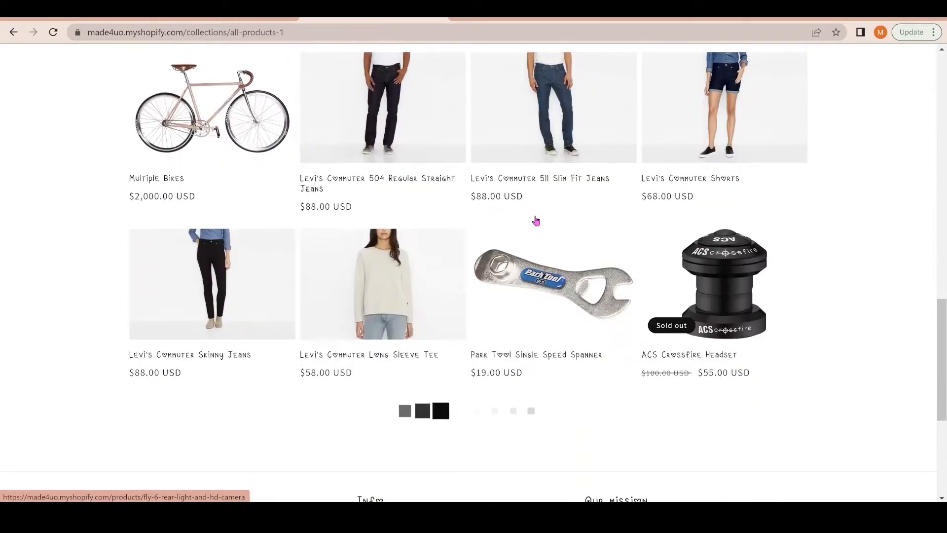
scroll(down, 3)
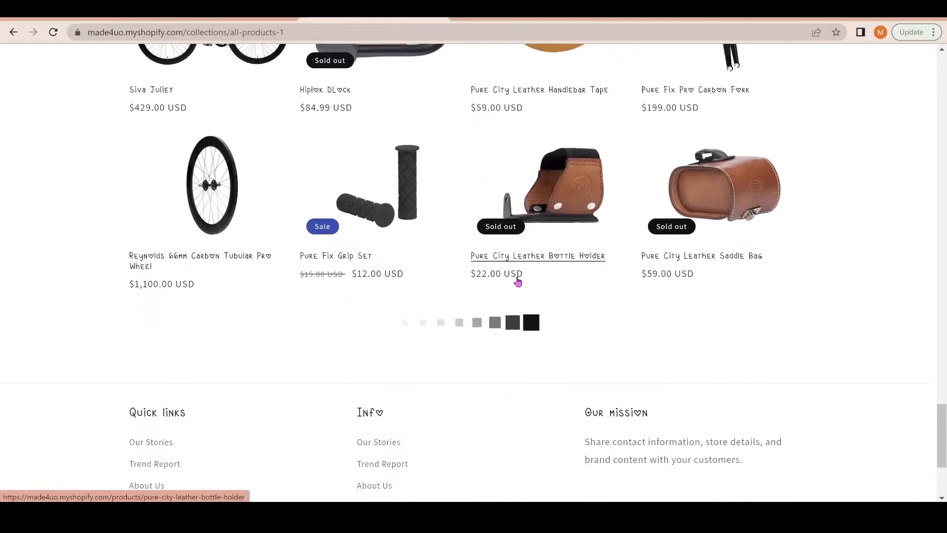
scroll(up, 3)
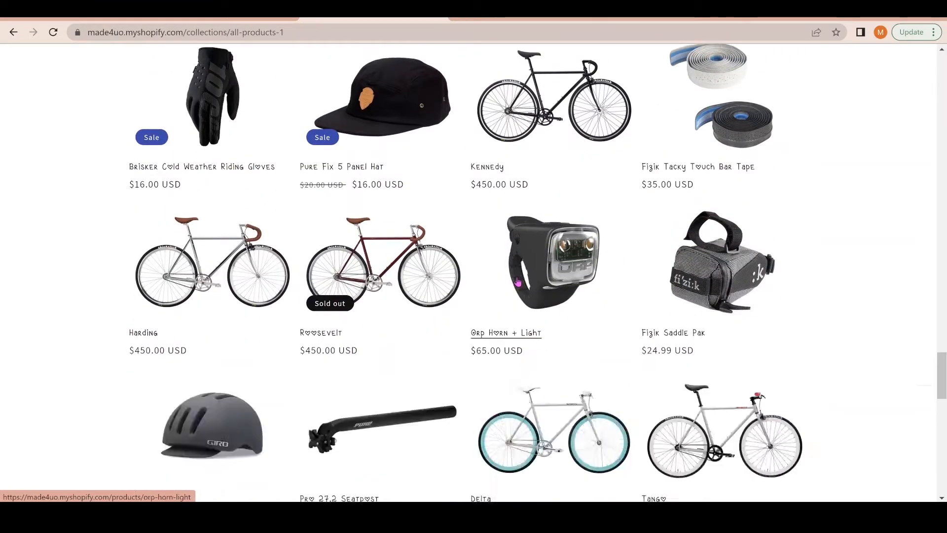
scroll(down, 3)
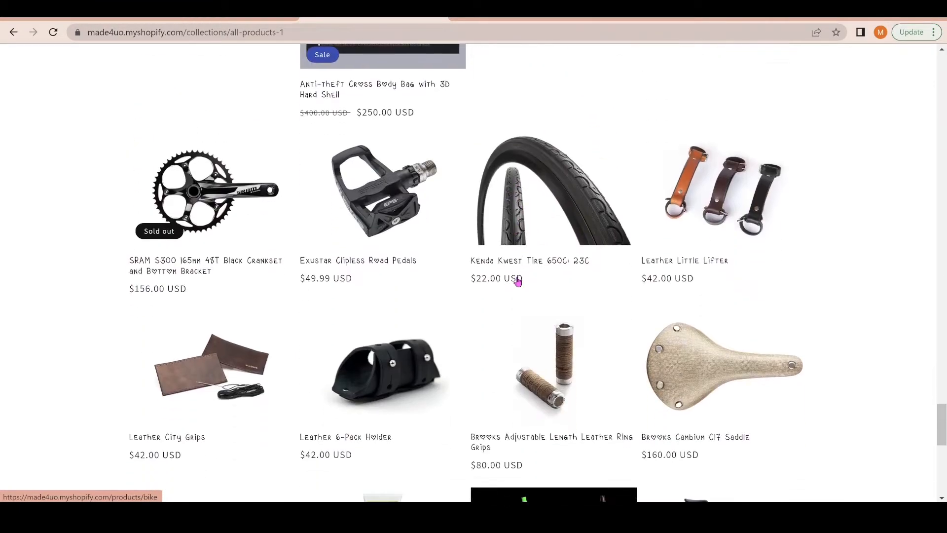
scroll(down, 3)
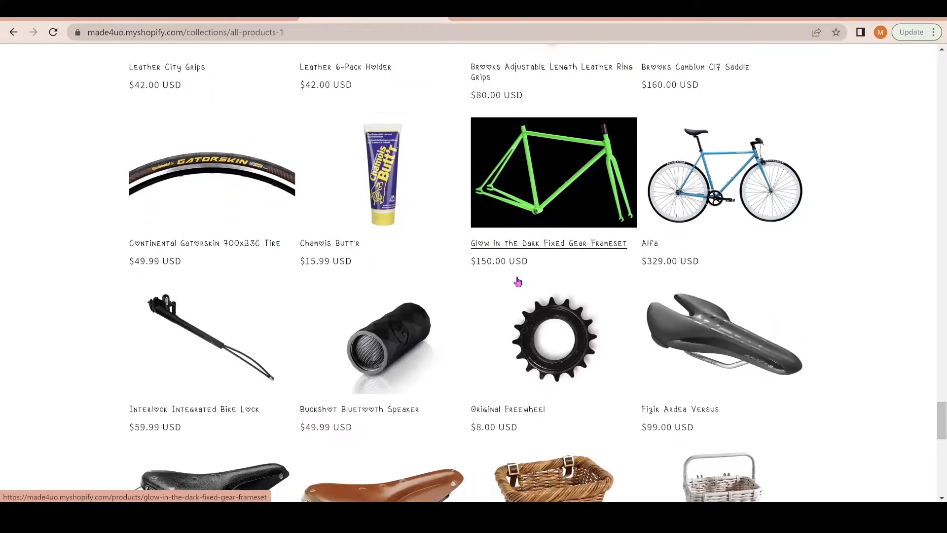
scroll(down, 3)
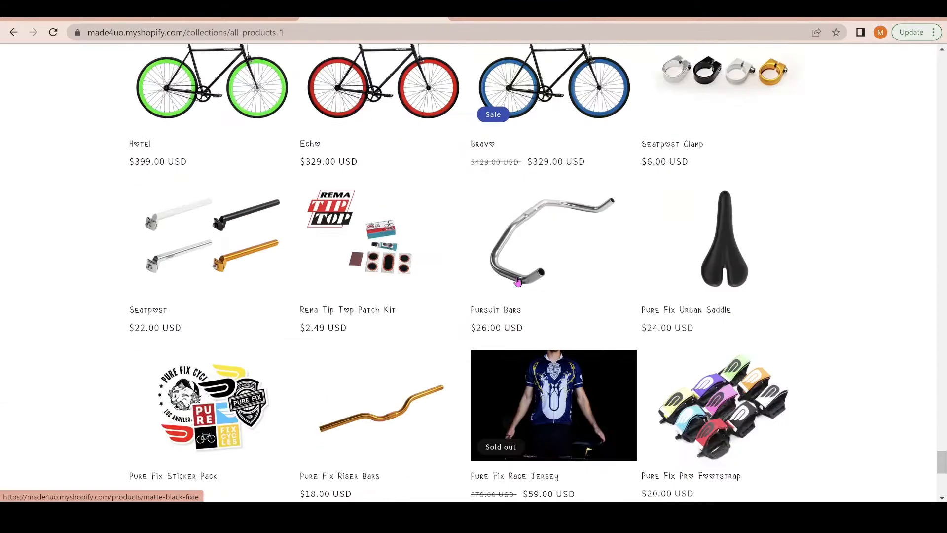
scroll(down, 3)
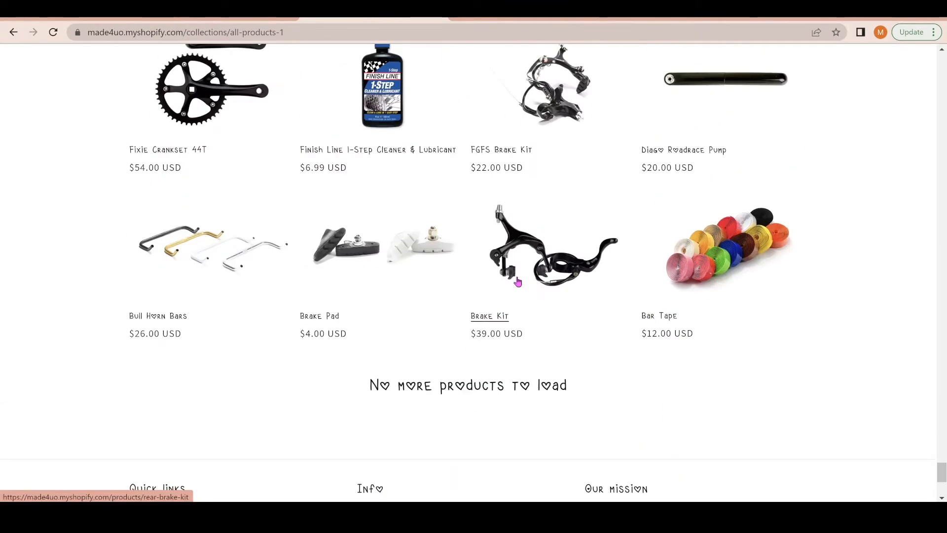
mouse_move(356, 392)
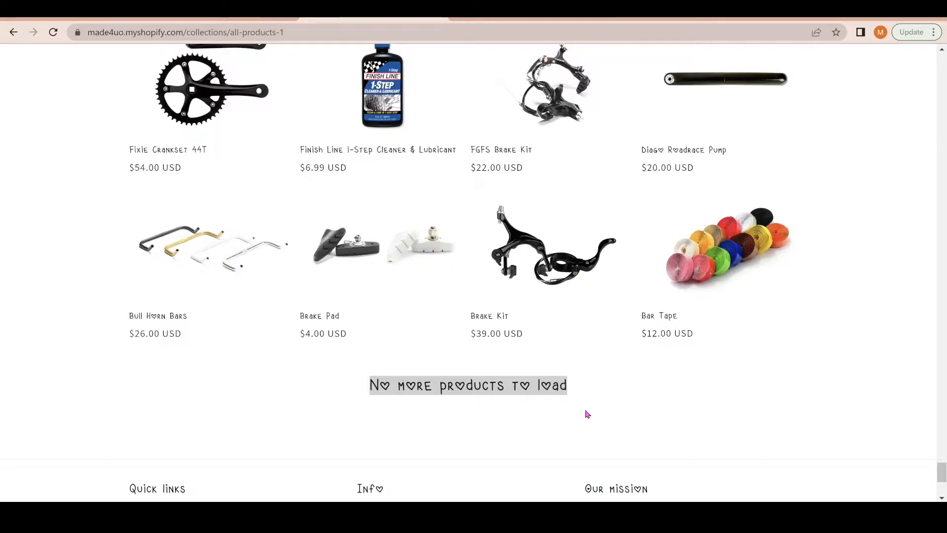
mouse_move(342, 297)
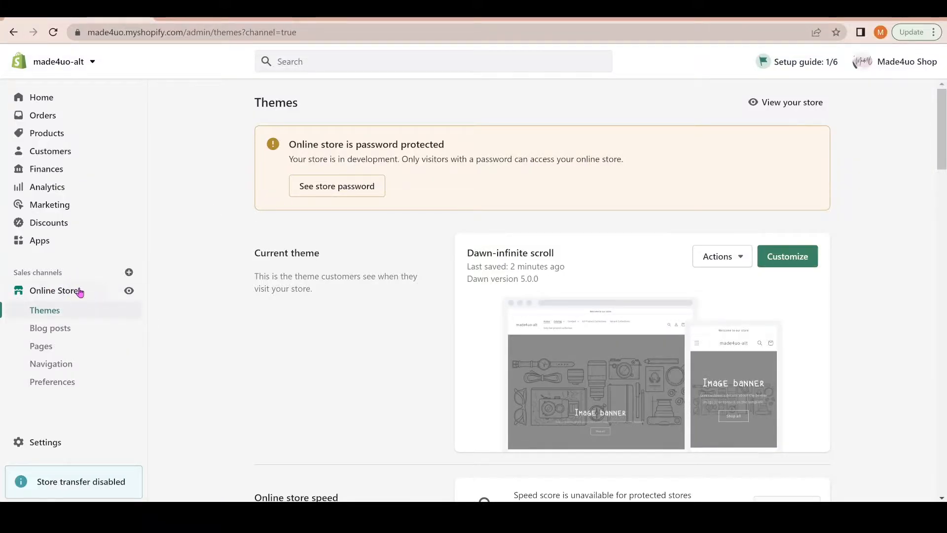
scroll(down, 3)
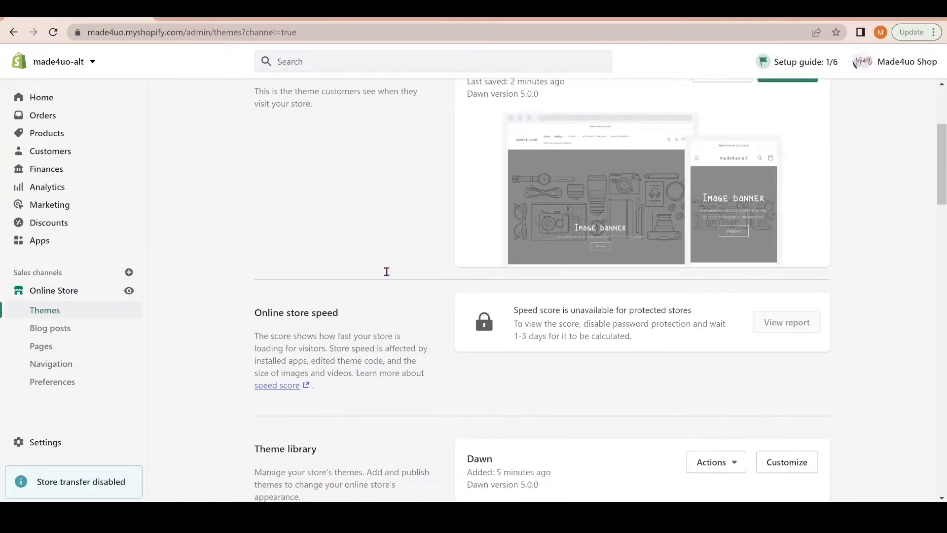
scroll(down, 3)
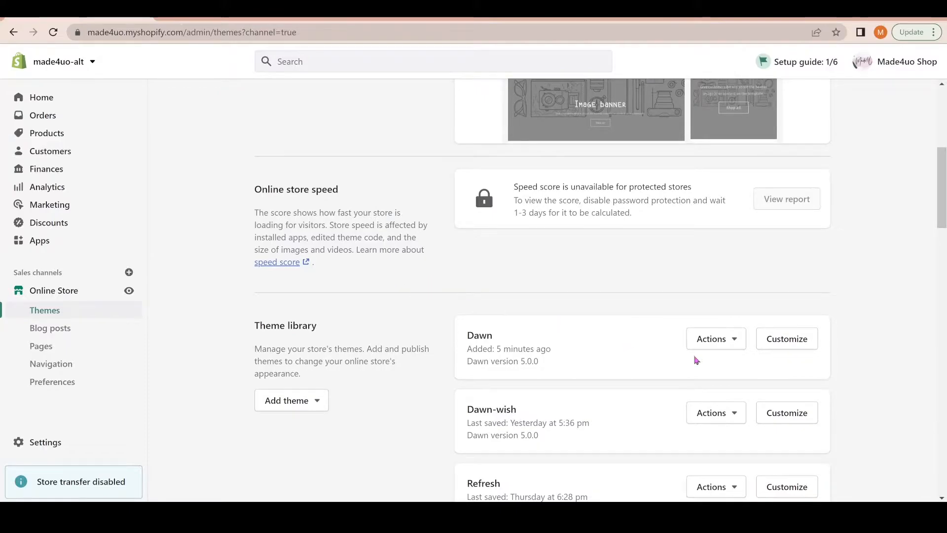
mouse_move(573, 353)
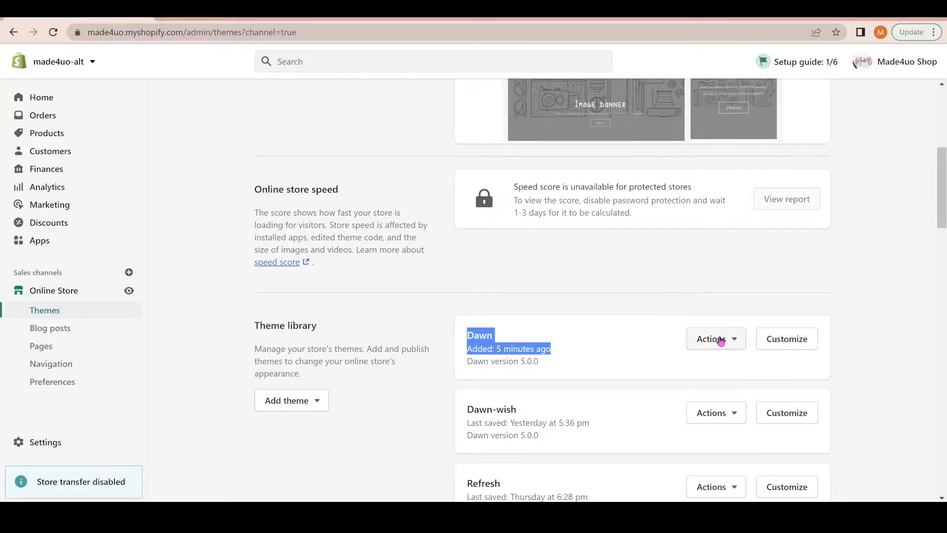
click(715, 338)
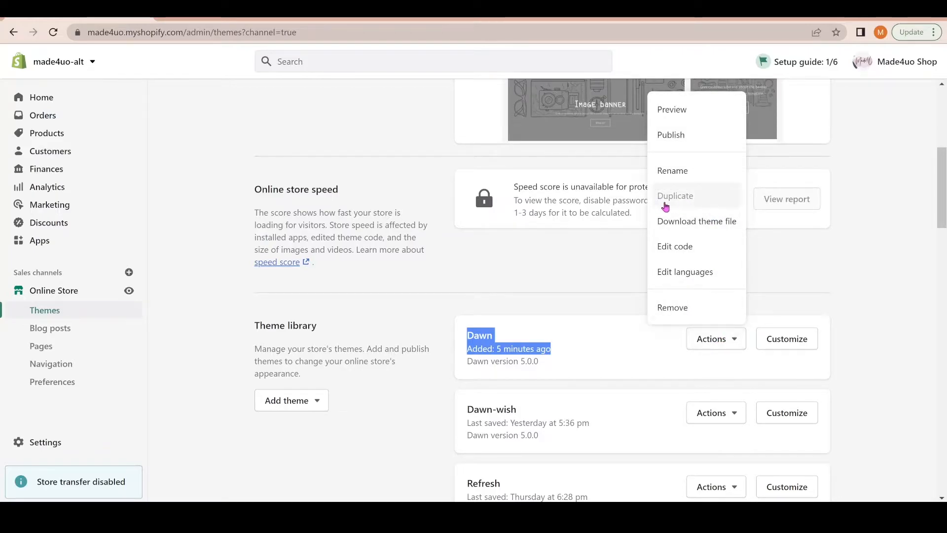
mouse_move(615, 327)
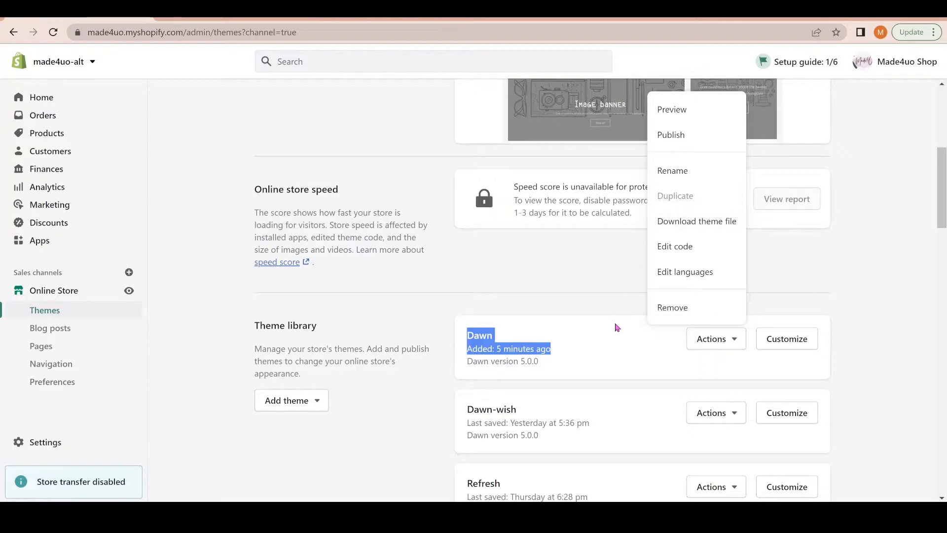
click(615, 326)
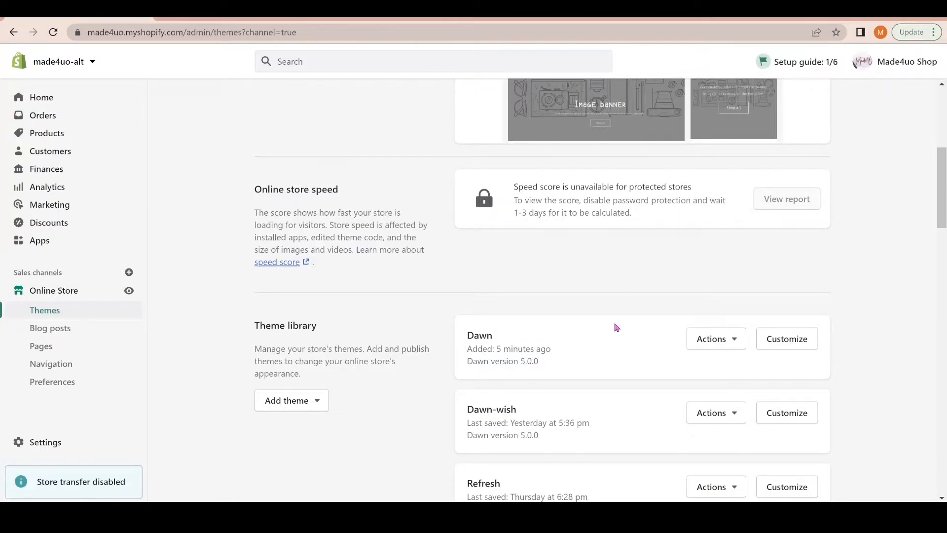
mouse_move(691, 311)
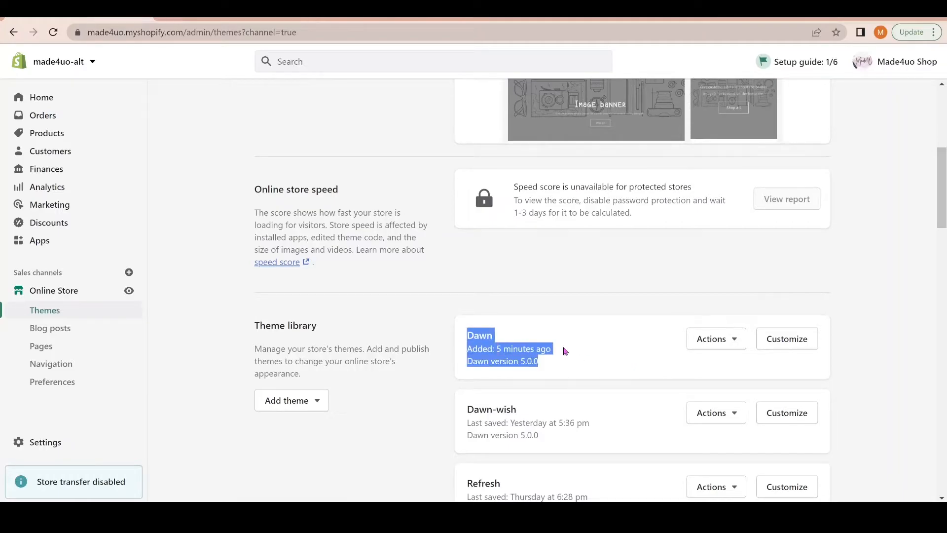
mouse_move(560, 351)
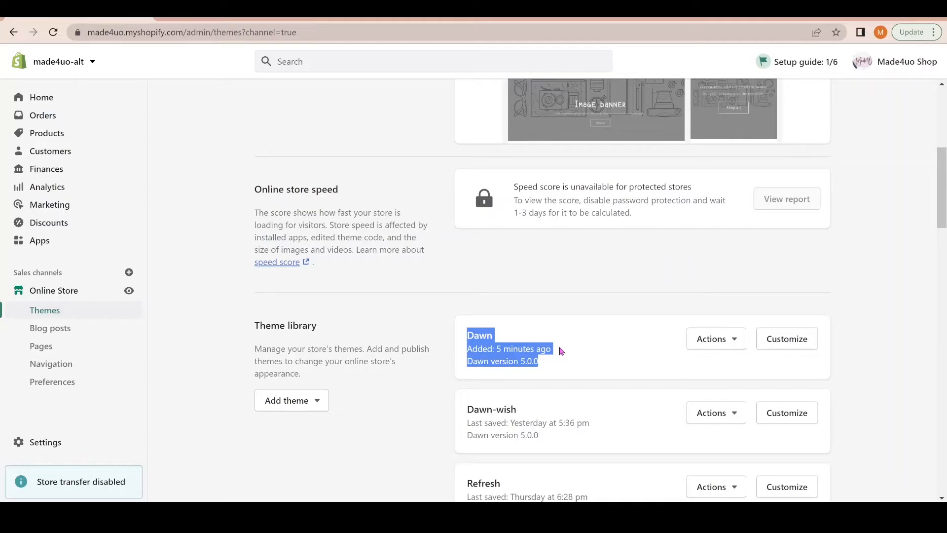
mouse_move(507, 297)
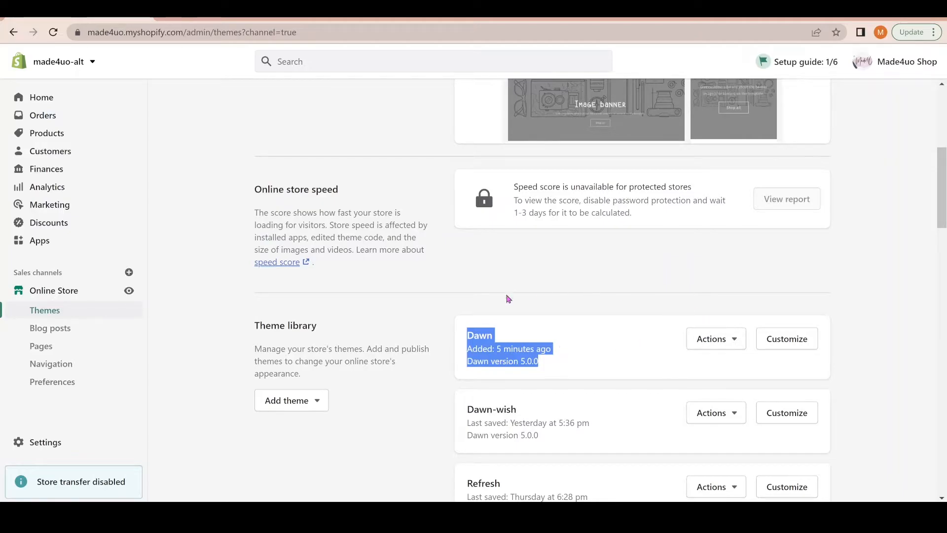
Start Edit code on the Dawn theme from its Actions menu.
click(715, 338)
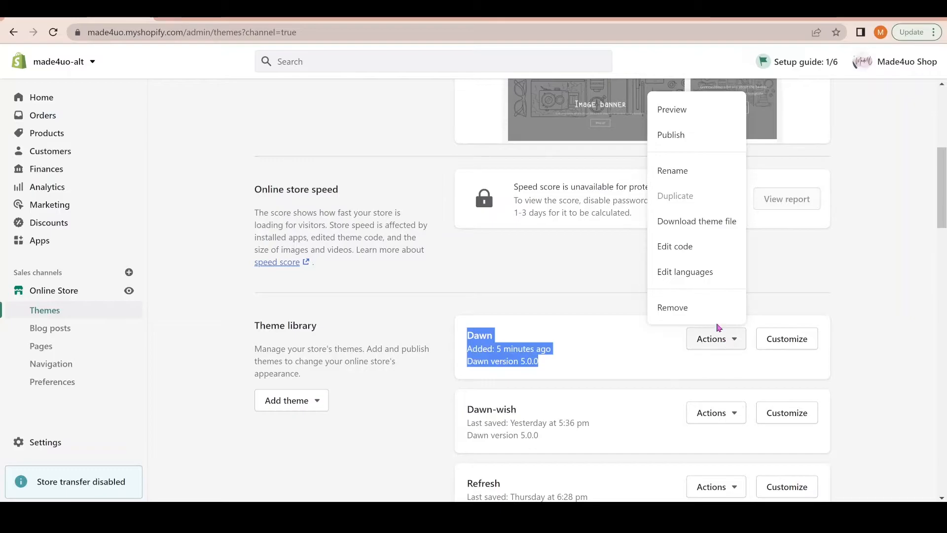
click(675, 246)
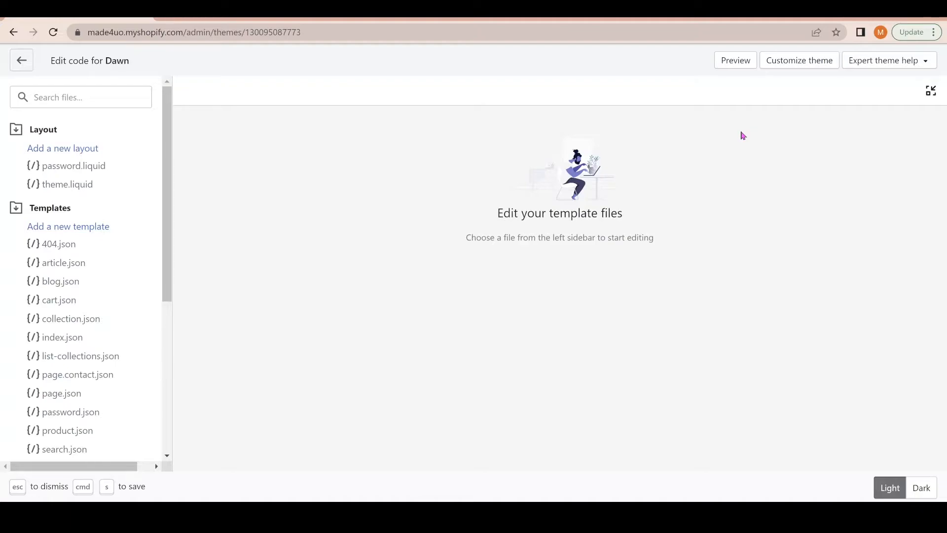
mouse_move(721, 133)
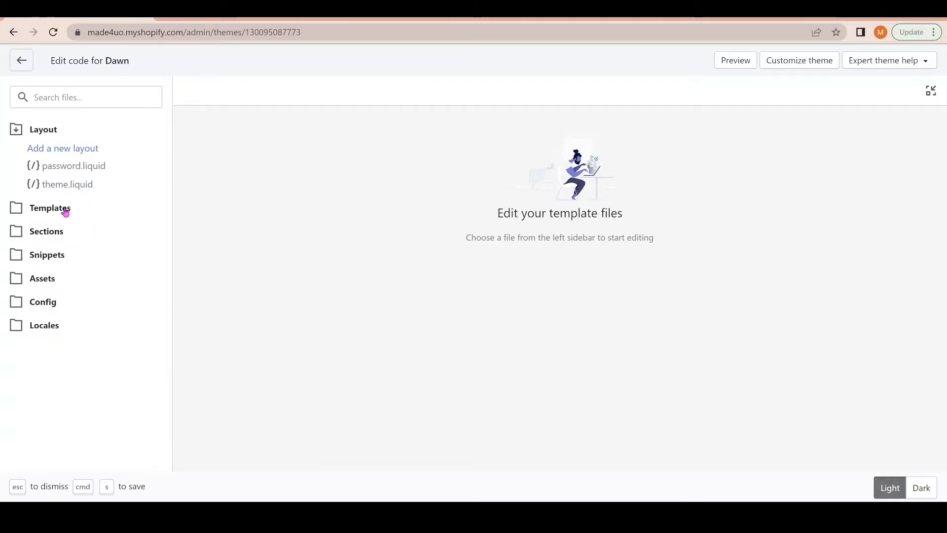
Add a new snippet under Snippets named infinite-scroll.
click(43, 128)
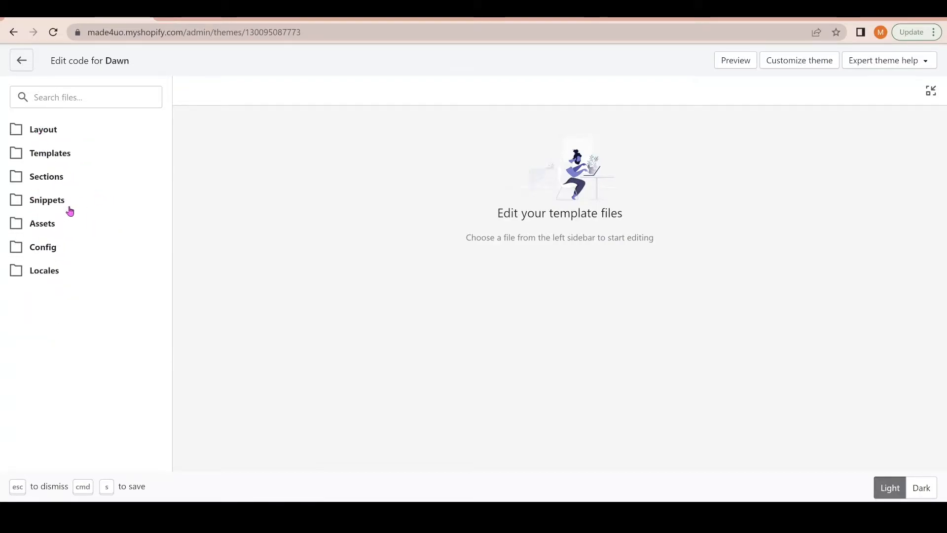
click(47, 200)
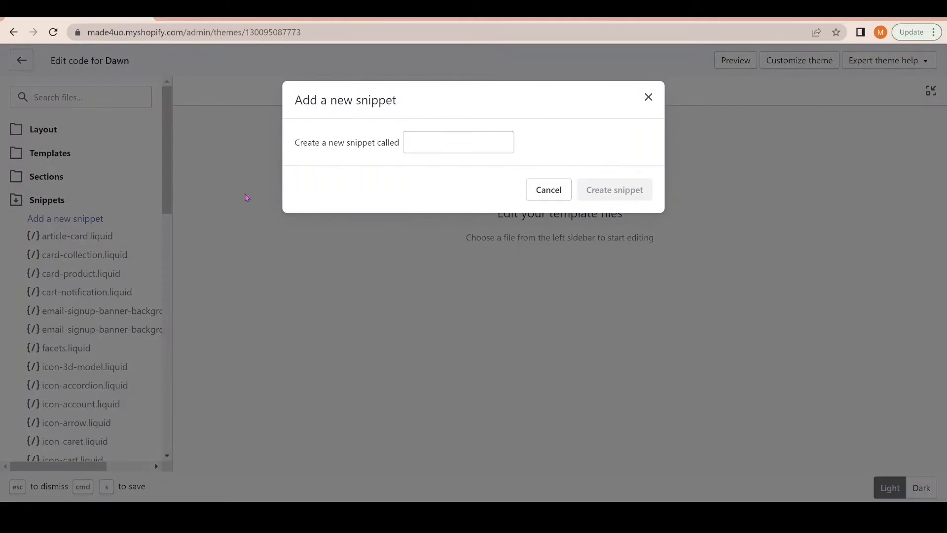
click(458, 142)
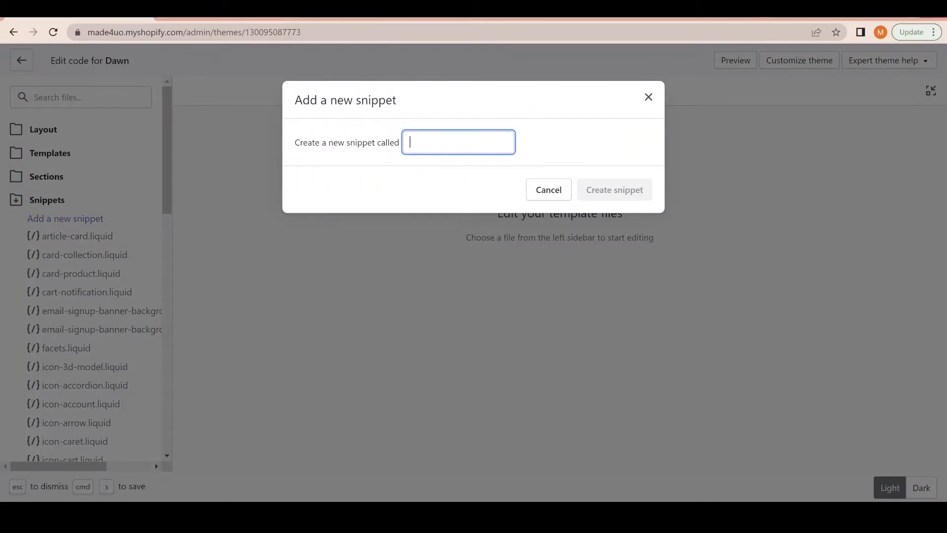
text(infinite)
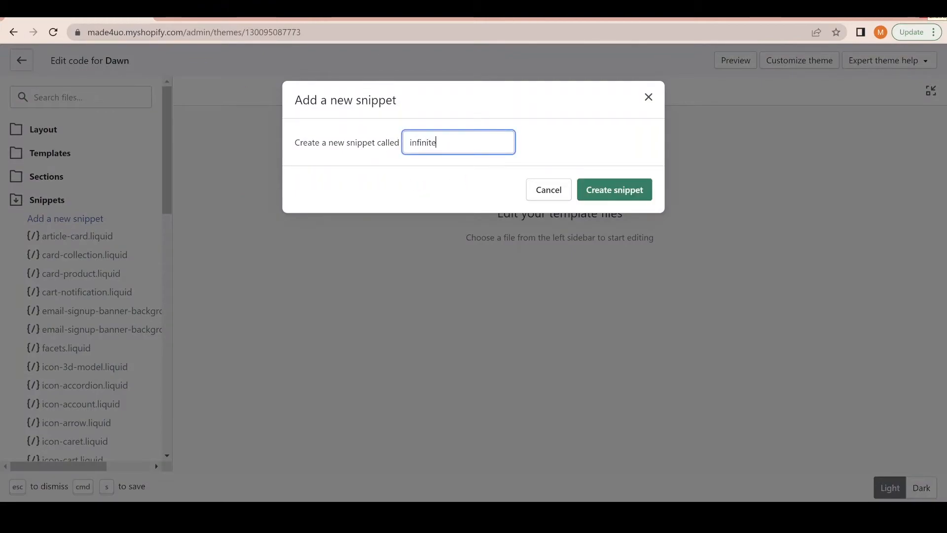
text(-scroll)
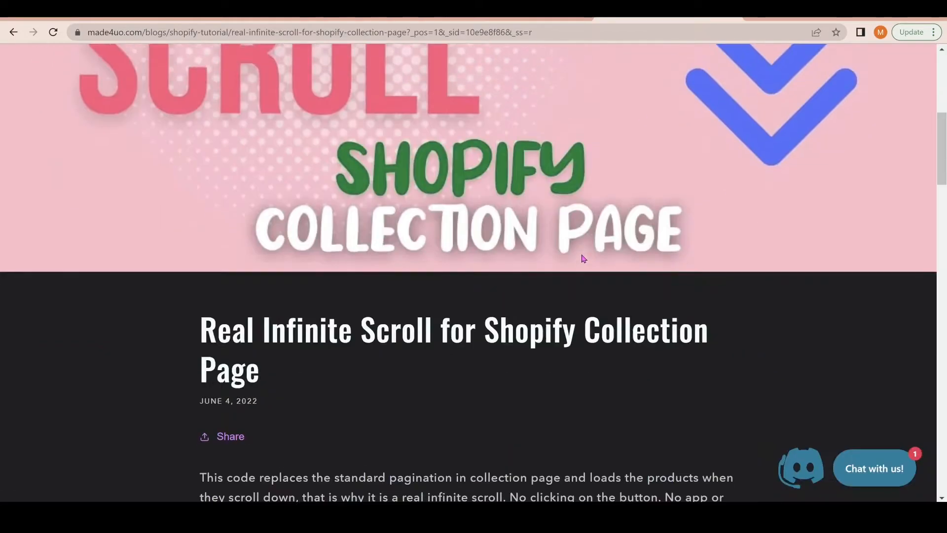
Copy the step 2 infinite-scroll code block to the clipboard.
scroll(down, 3)
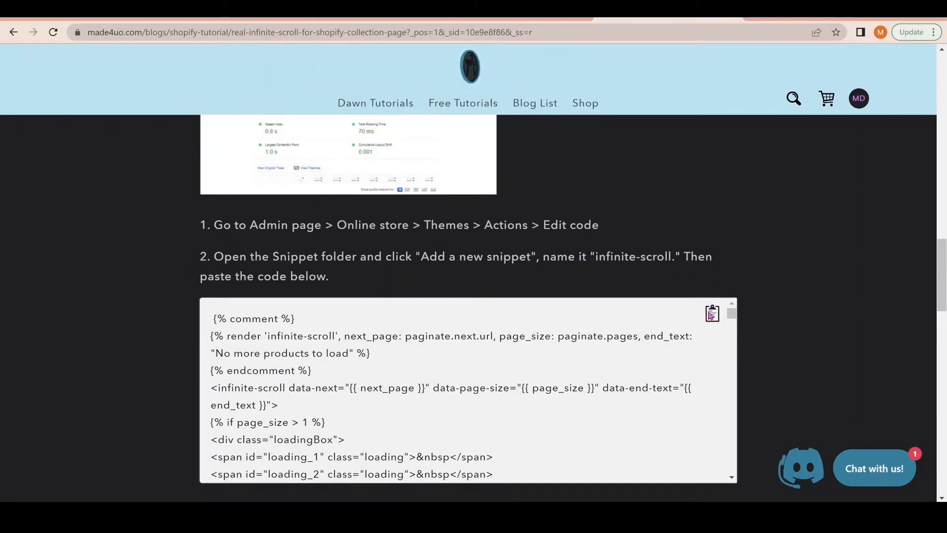
click(711, 313)
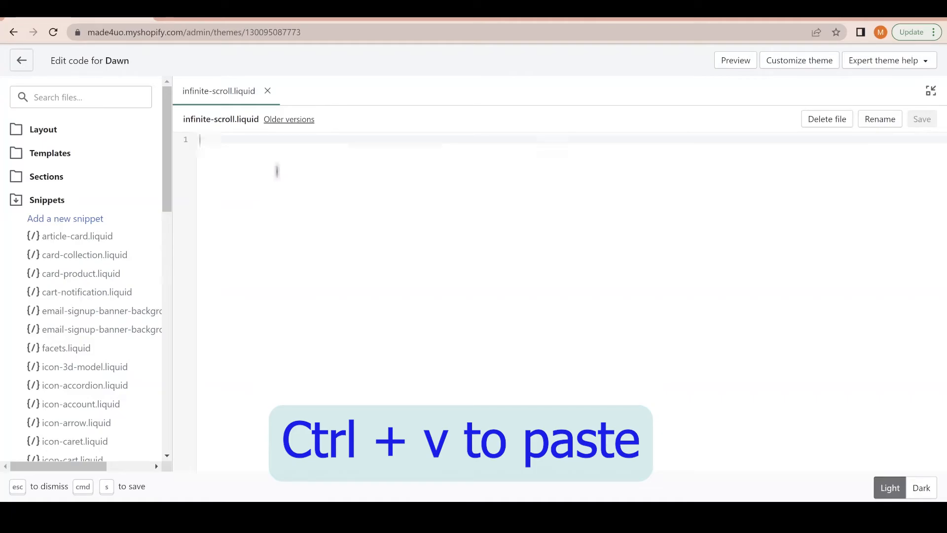
Paste the copied code into infinite-scroll.liquid and save the snippet.
key(ctrl+v)
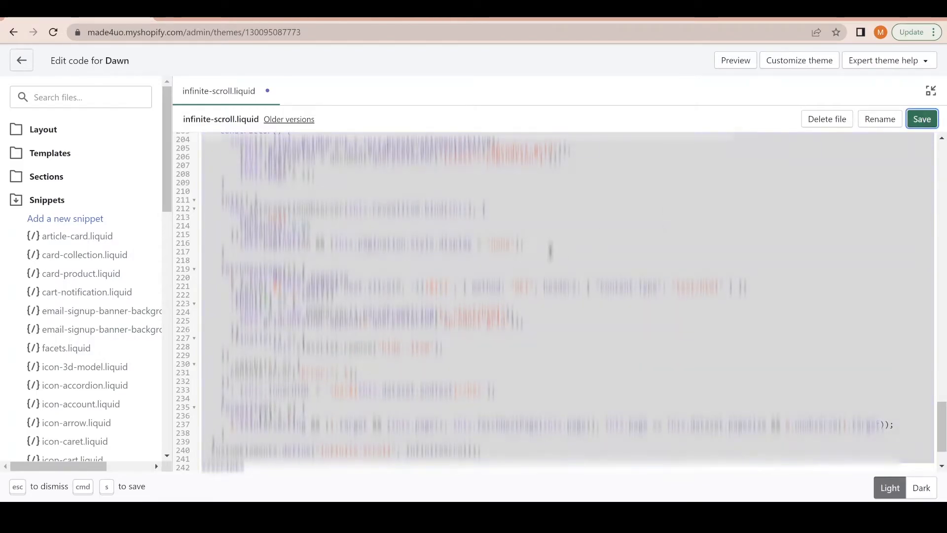
click(922, 118)
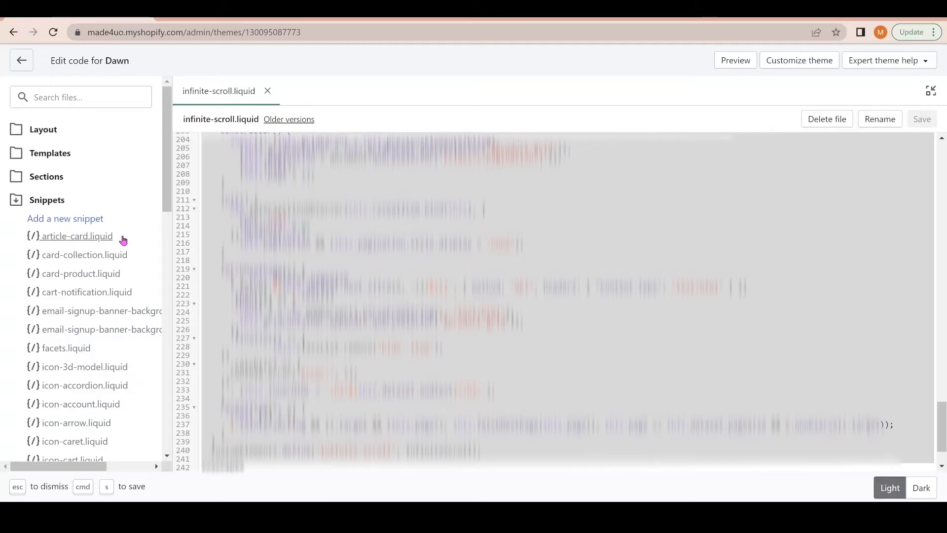
Locate main-collection-product-grid.liquid under Sections and load it in the editor.
click(46, 200)
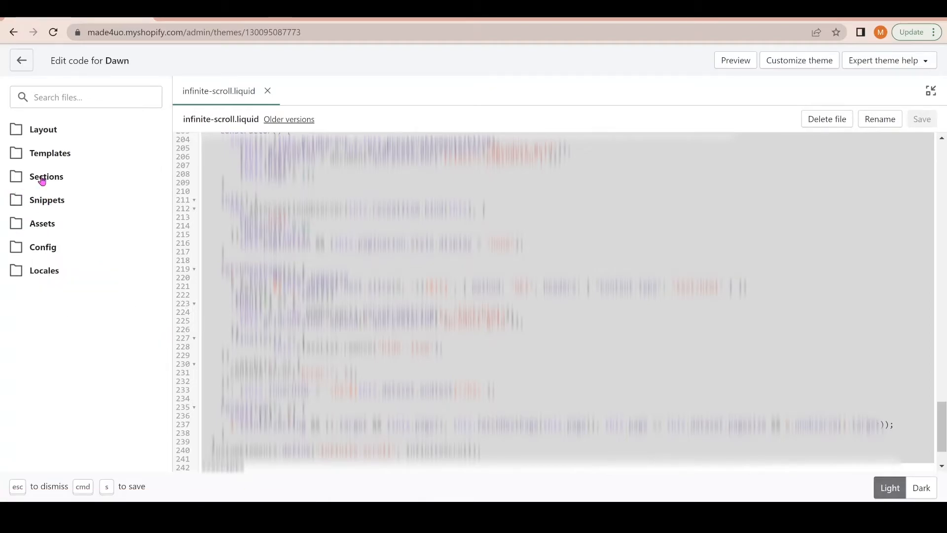
click(46, 177)
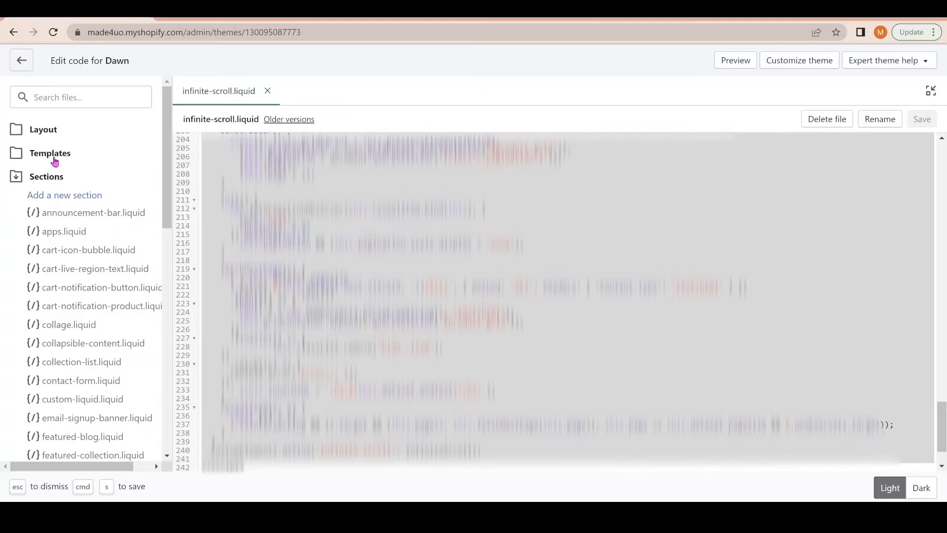
scroll(down, 3)
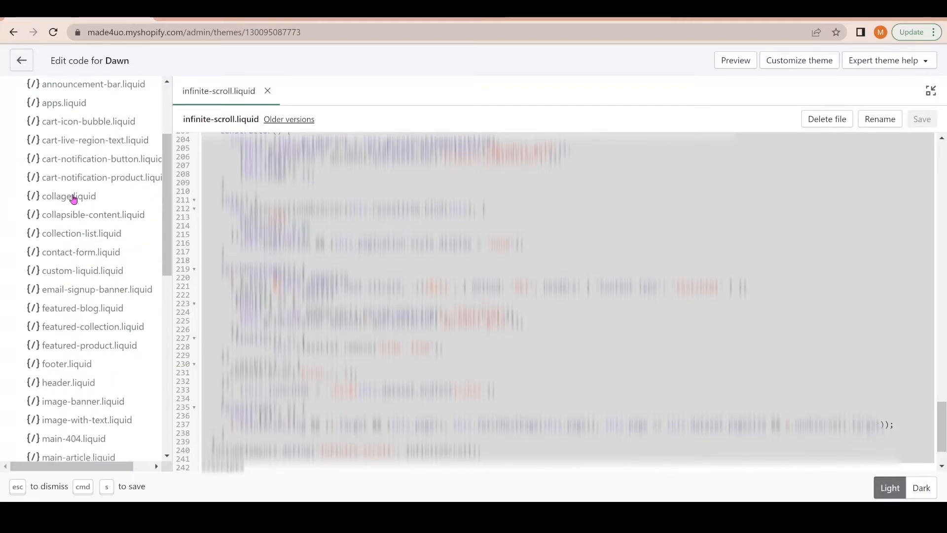
scroll(down, 3)
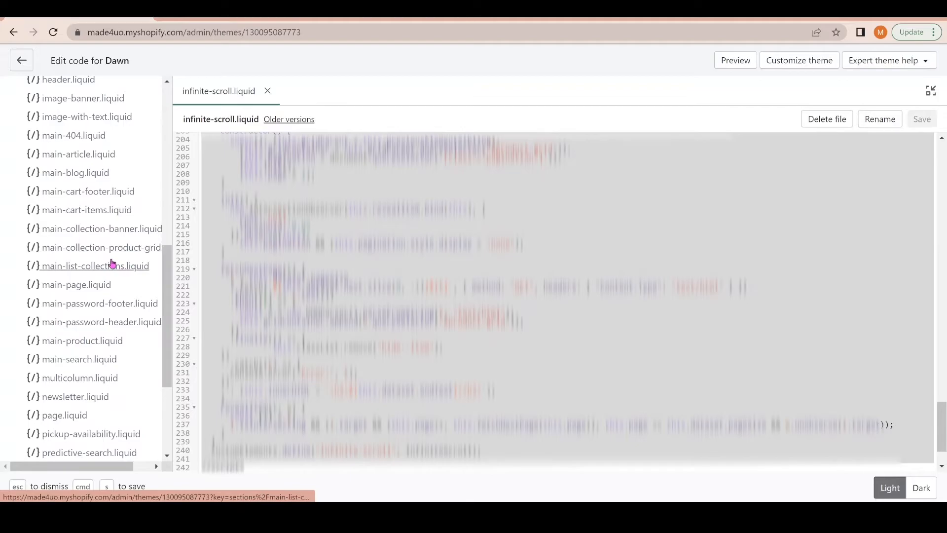
mouse_move(125, 253)
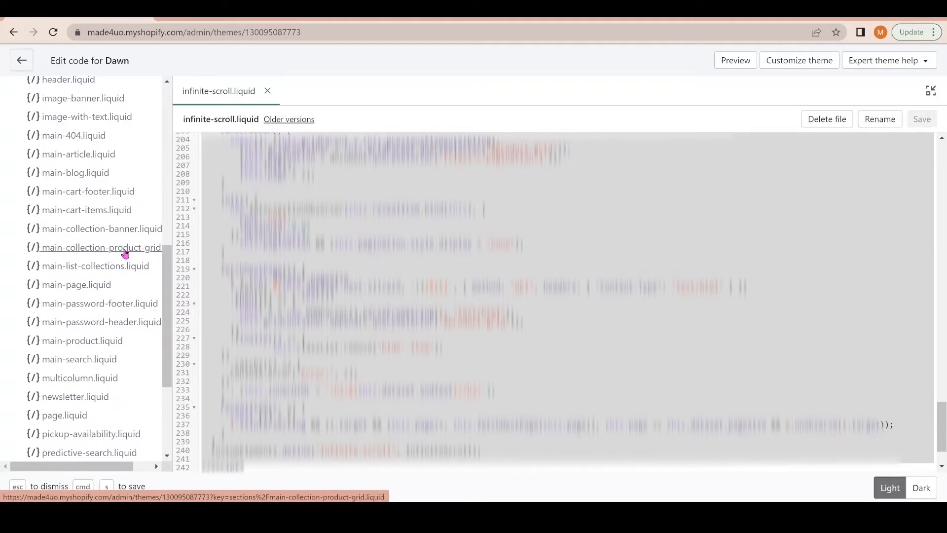
click(101, 247)
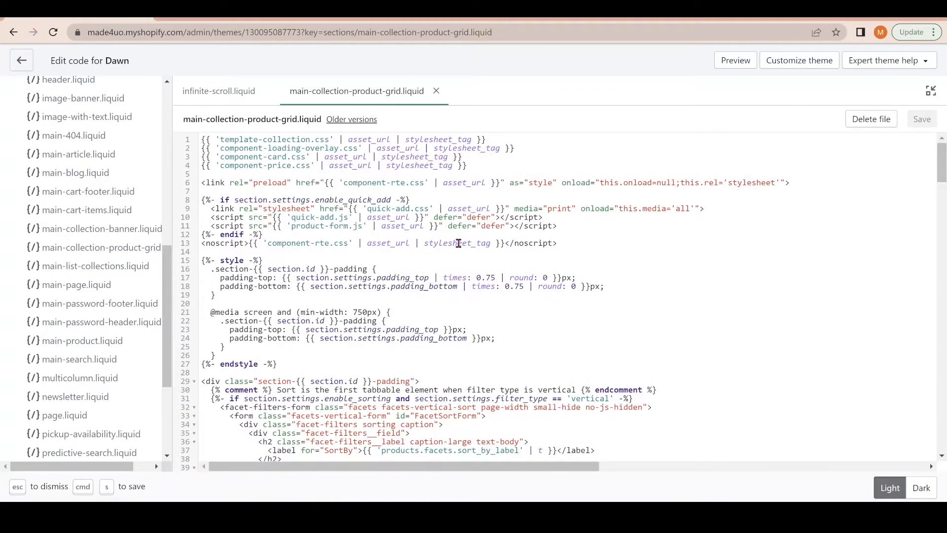
Move to the pagination block and place the cursor just above endpaginate.
scroll(down, 3)
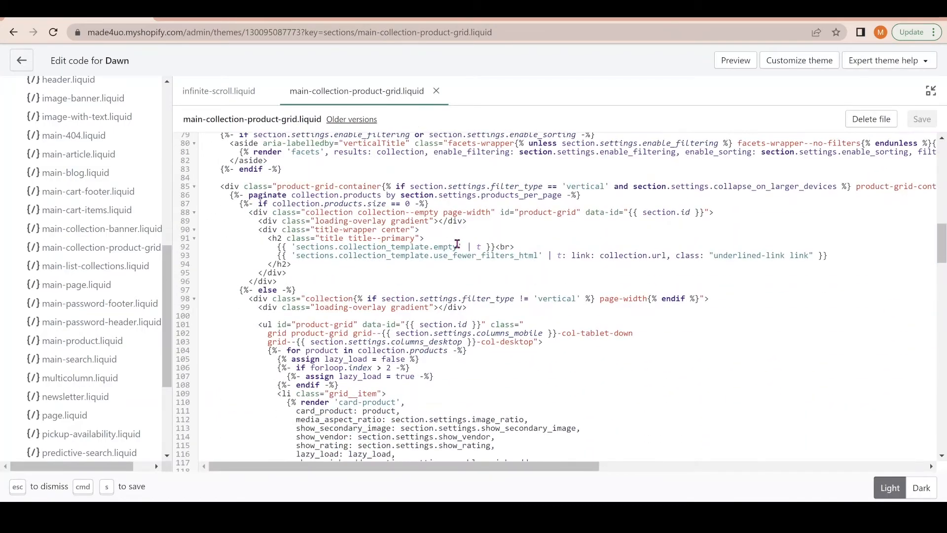
scroll(down, 3)
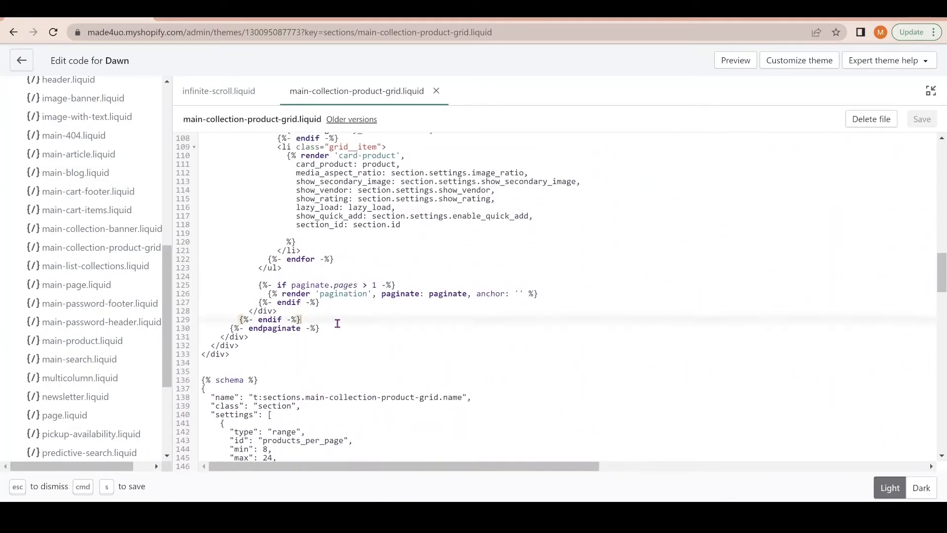
click(248, 327)
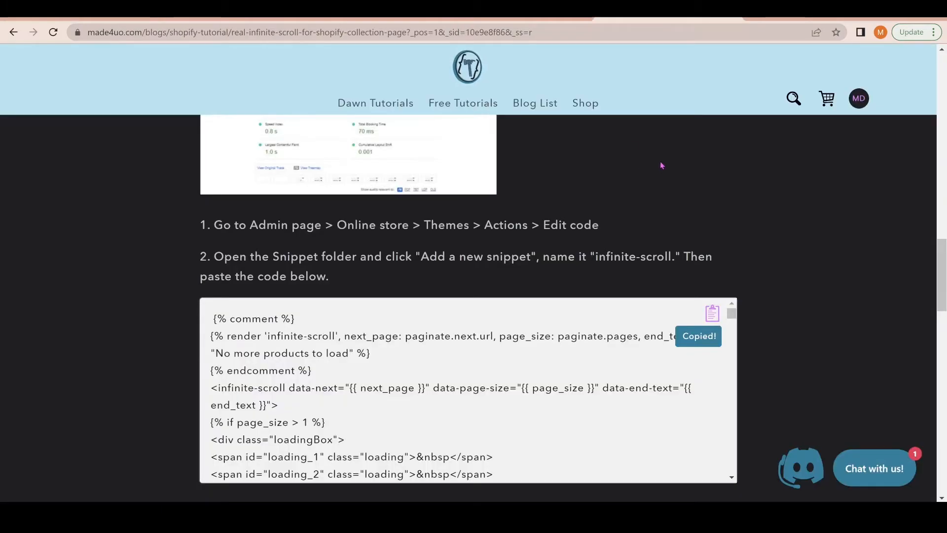
Copy the step 4 render code block from the tutorial to the clipboard.
scroll(down, 3)
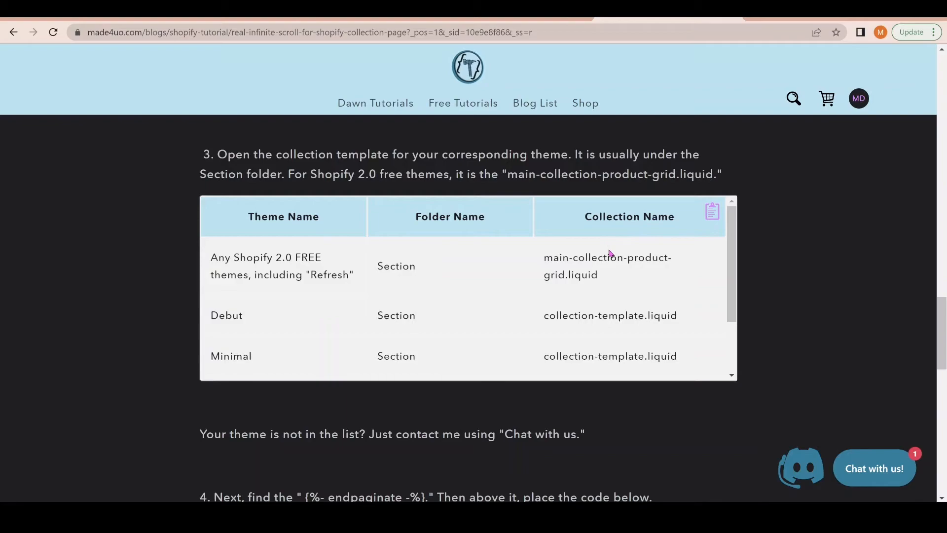
mouse_move(646, 262)
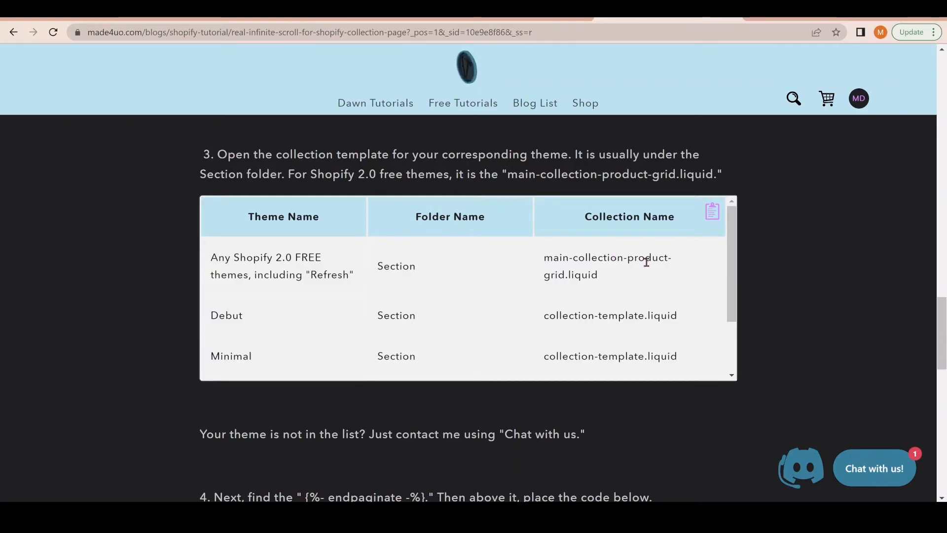
mouse_move(602, 270)
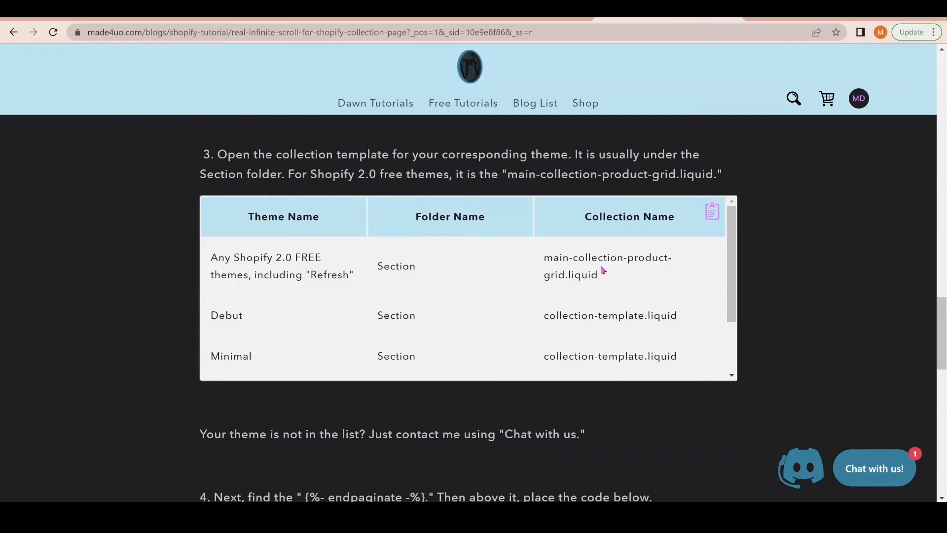
scroll(down, 3)
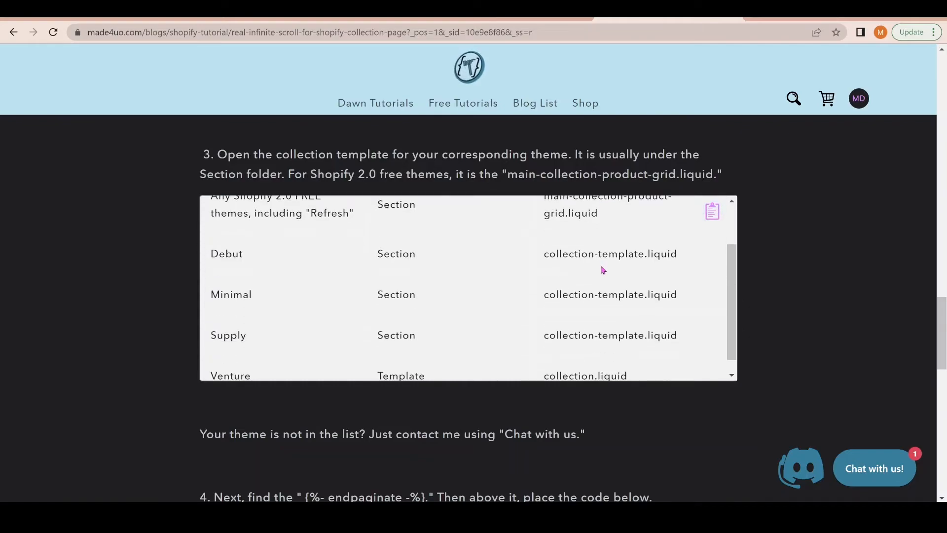
scroll(down, 3)
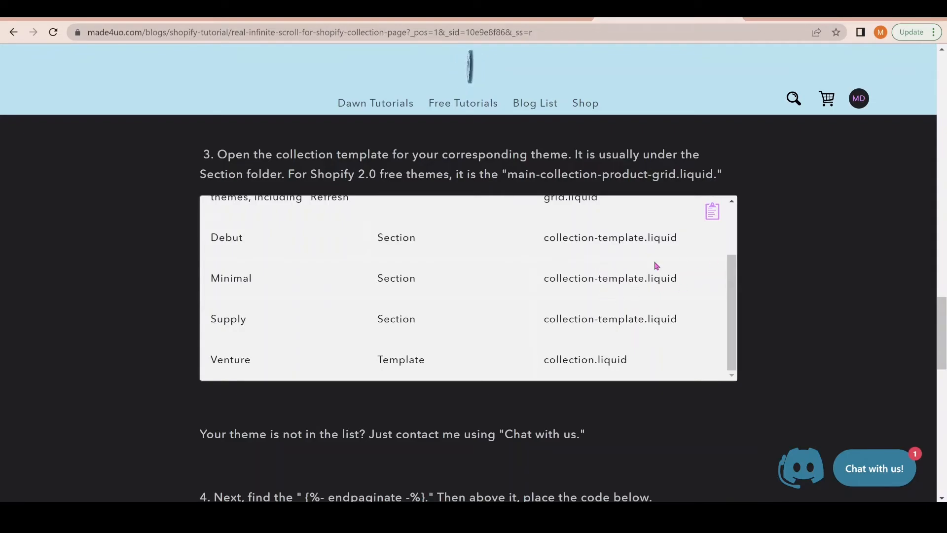
scroll(down, 3)
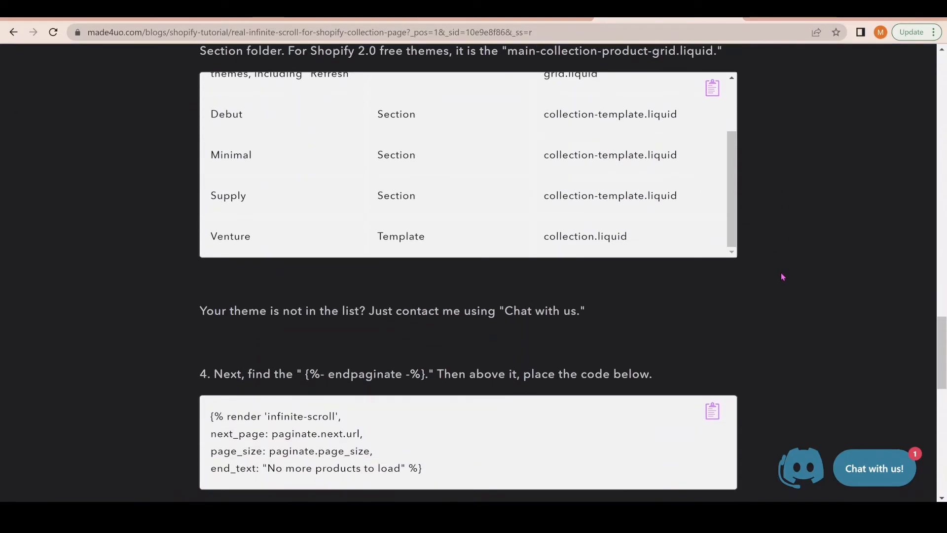
scroll(down, 3)
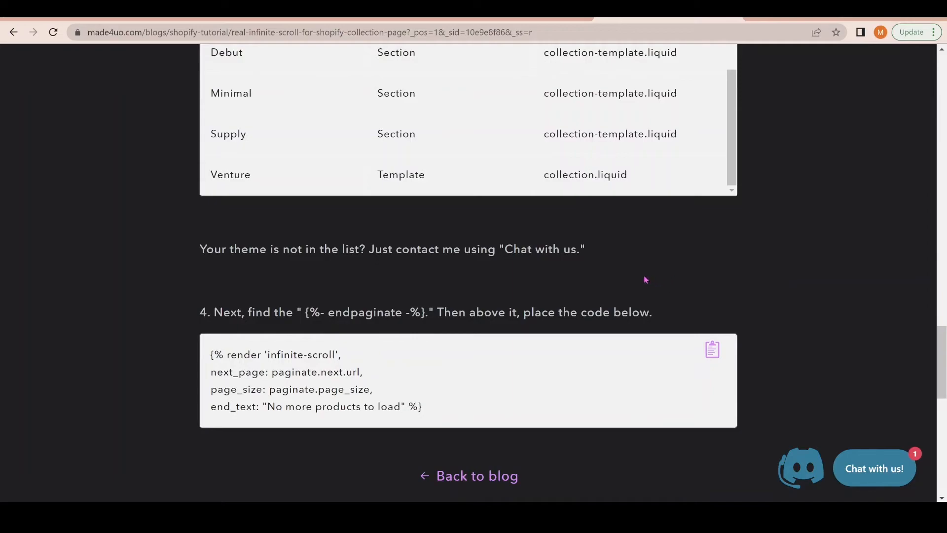
mouse_move(689, 366)
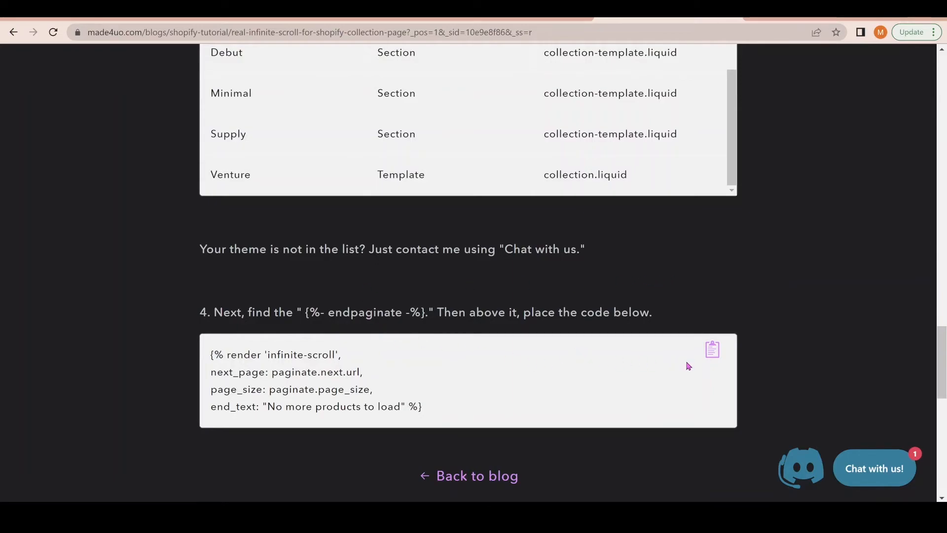
click(711, 349)
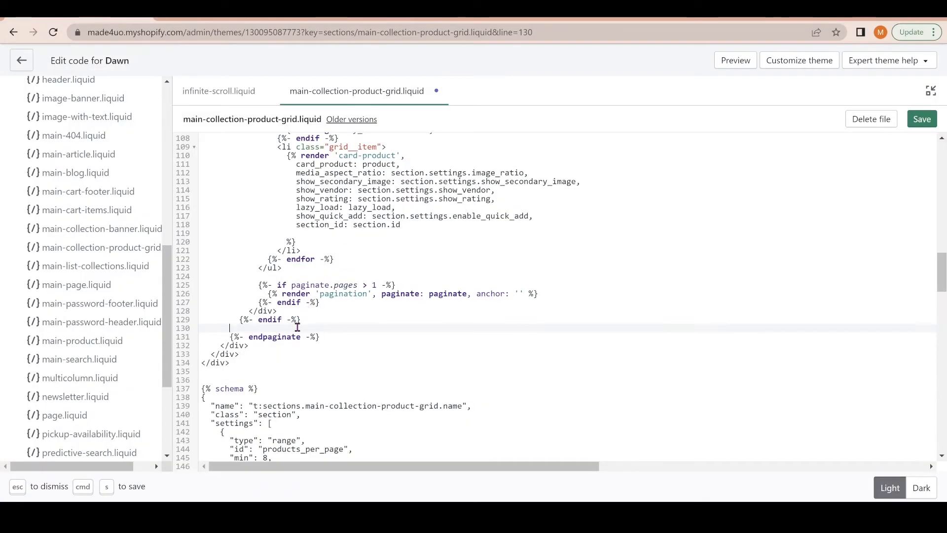
Insert {% render 'infinite-scroll' %} above endpaginate with end_text "No more products" and save.
text({% render 'infinite-scroll',)
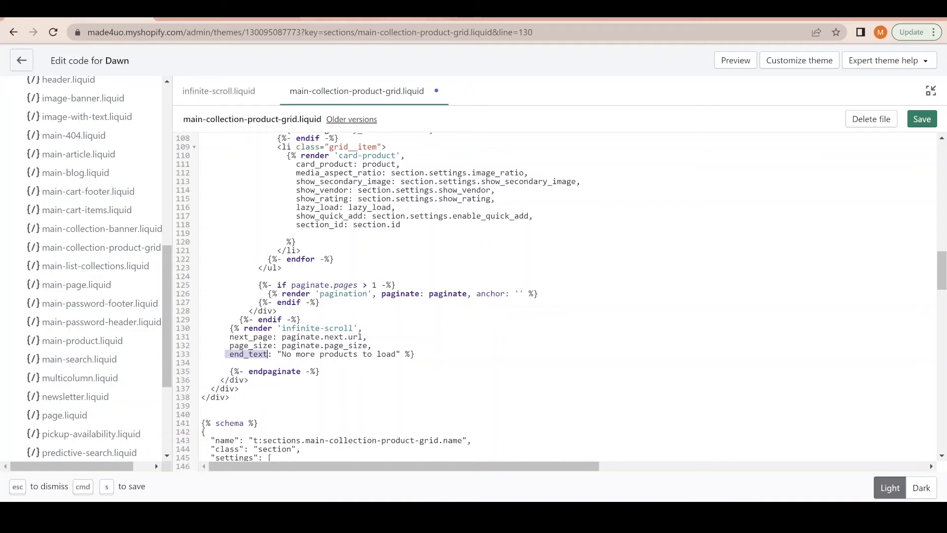
click(734, 60)
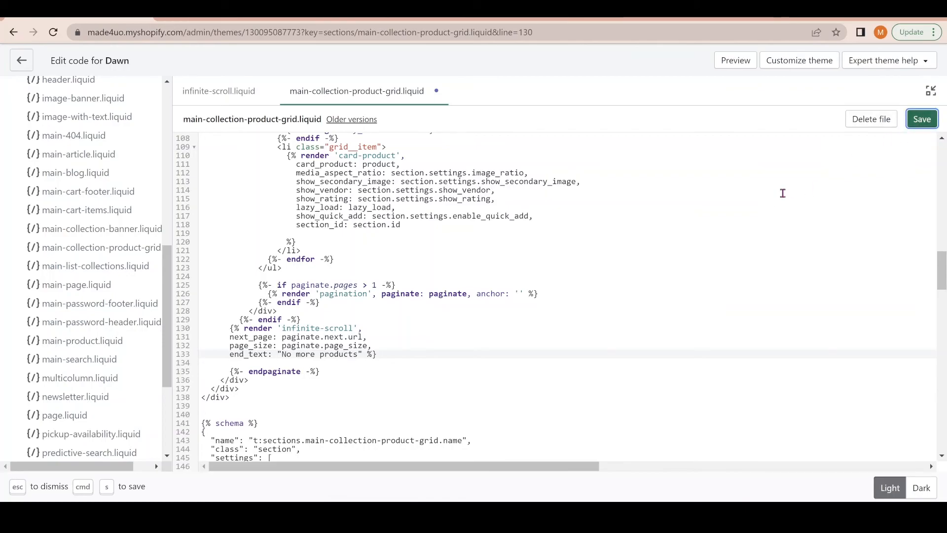
click(921, 118)
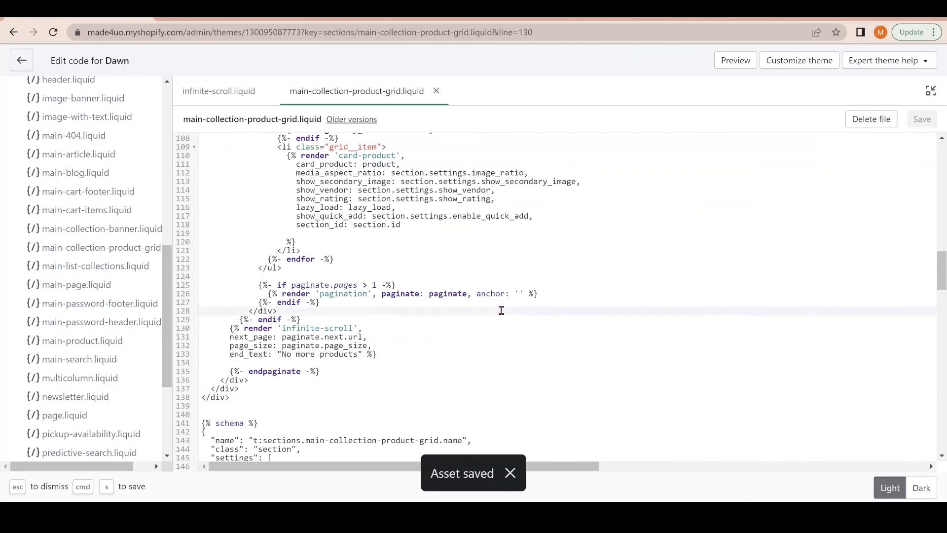